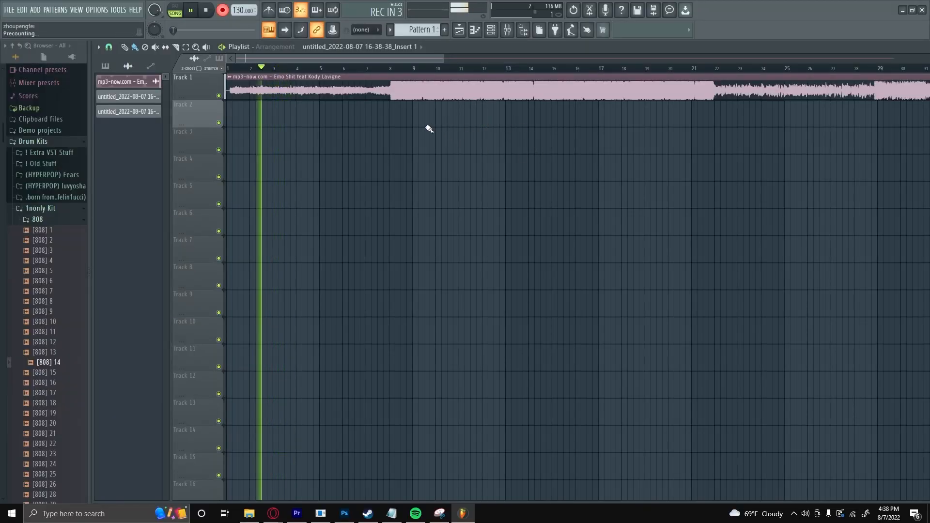
# Record a vocal take on Track 2 over the song and open its channel settings.
pyautogui.click(190, 10)
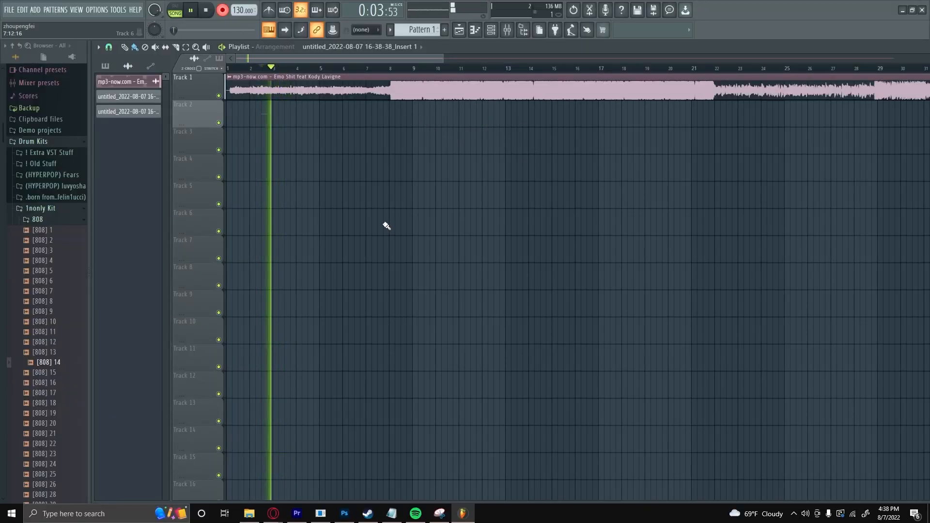
pyautogui.click(124, 47)
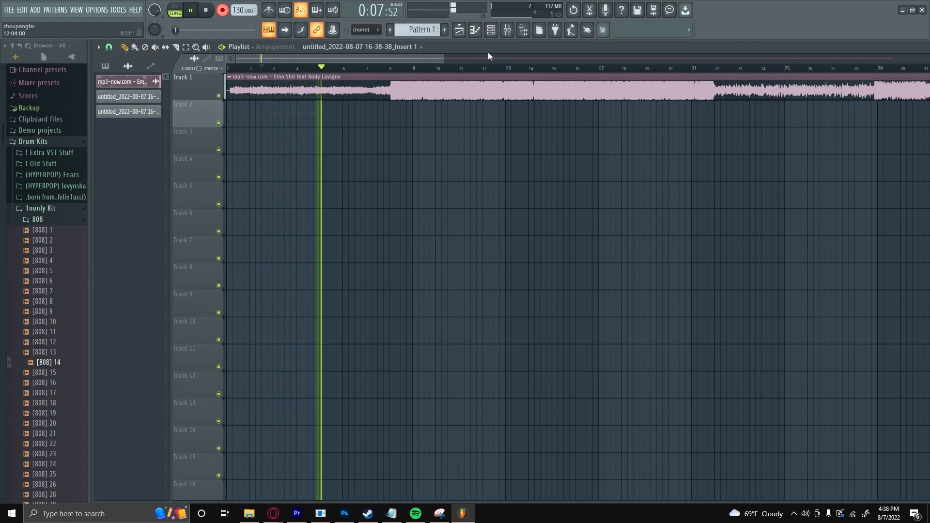
pyautogui.click(506, 30)
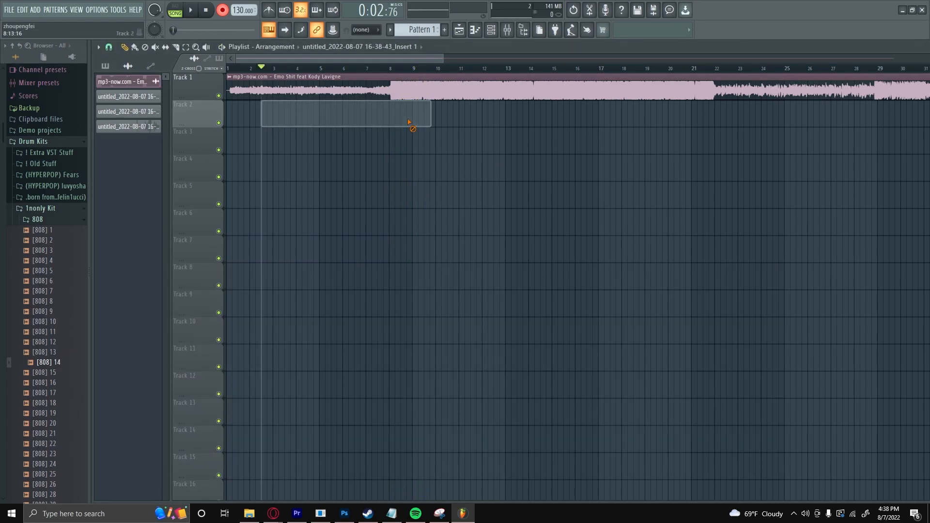
pyautogui.click(188, 10)
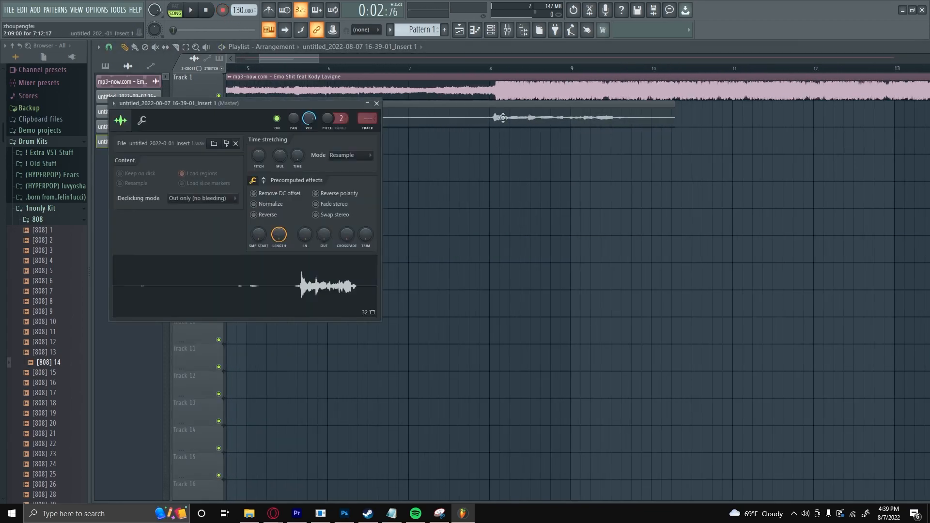
# Close the clip settings, check a mixer insert, and record a second take near bar 13.
pyautogui.click(376, 103)
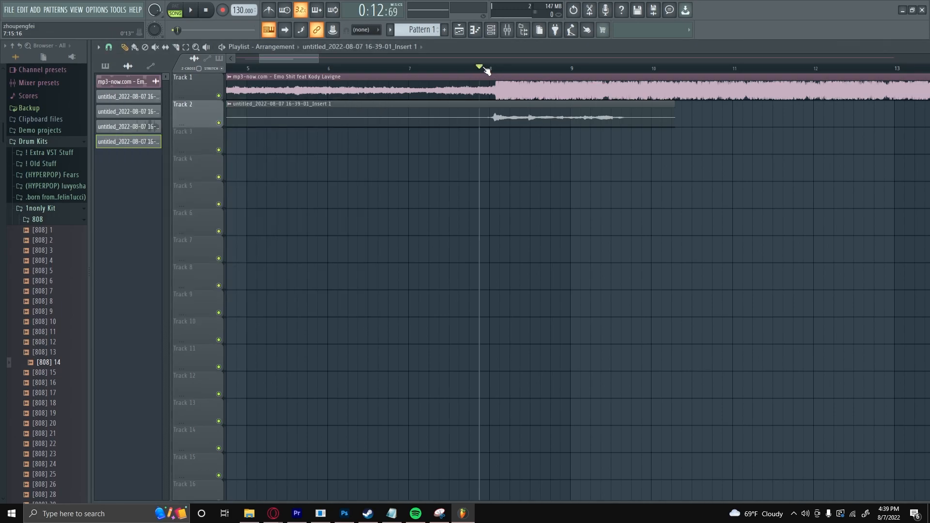
pyautogui.click(188, 10)
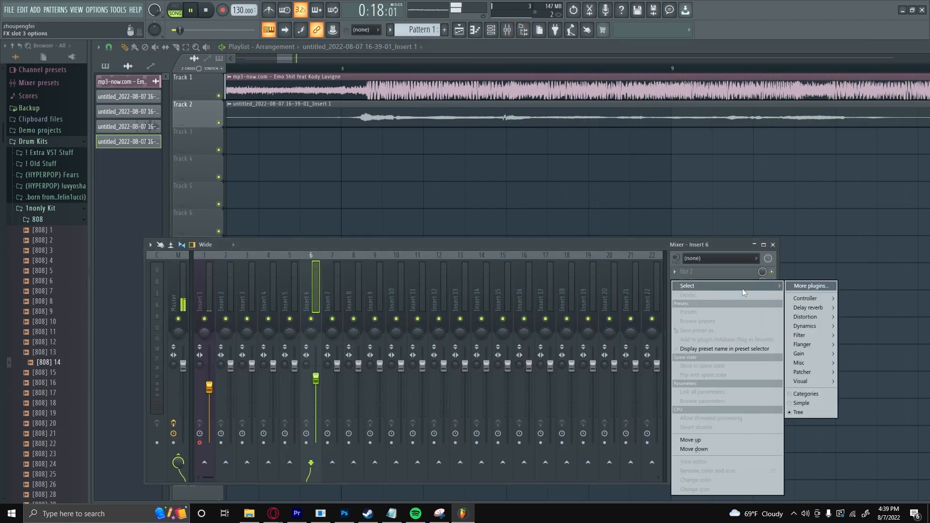
pyautogui.click(809, 285)
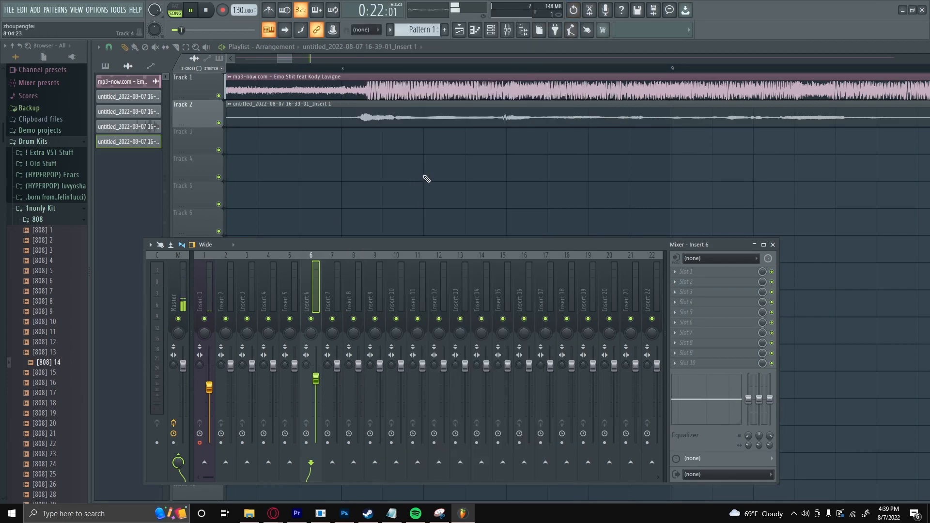
pyautogui.click(222, 10)
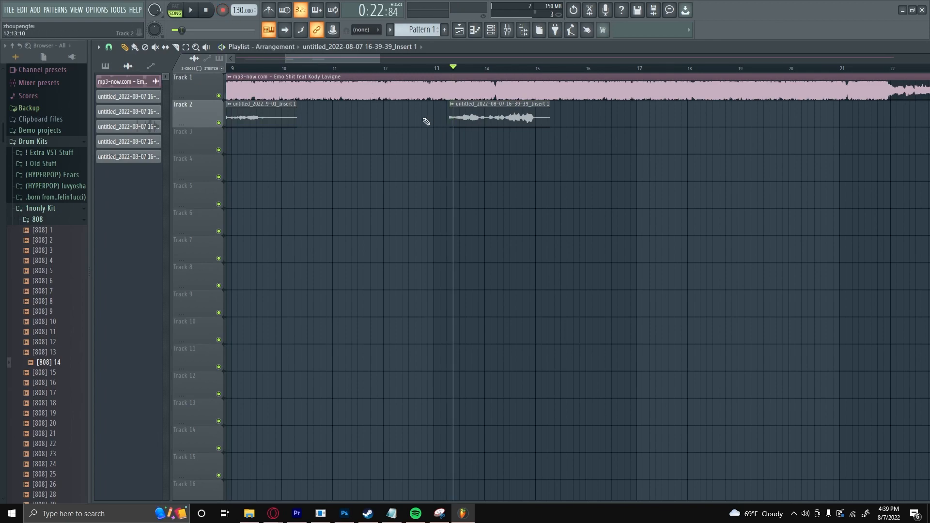
pyautogui.click(190, 10)
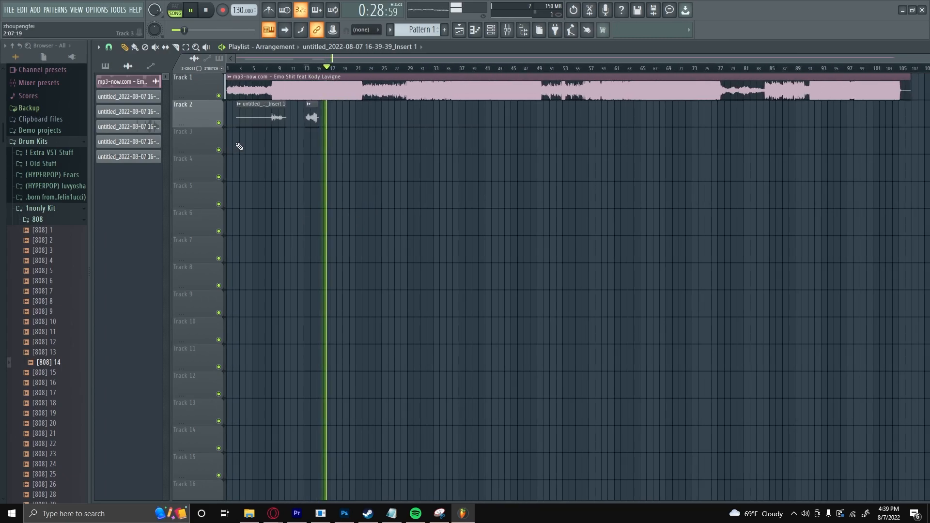
# Record a third vocal take further along Track 2.
pyautogui.click(224, 11)
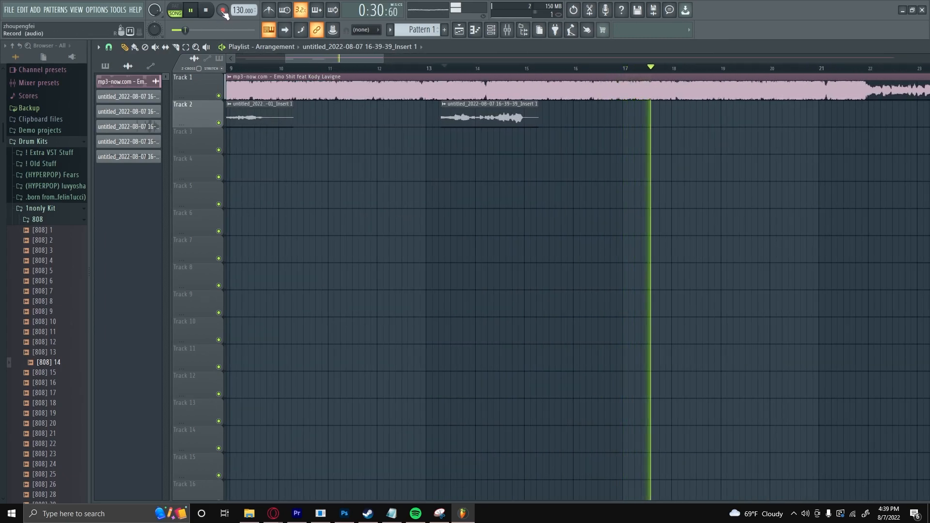
pyautogui.click(224, 10)
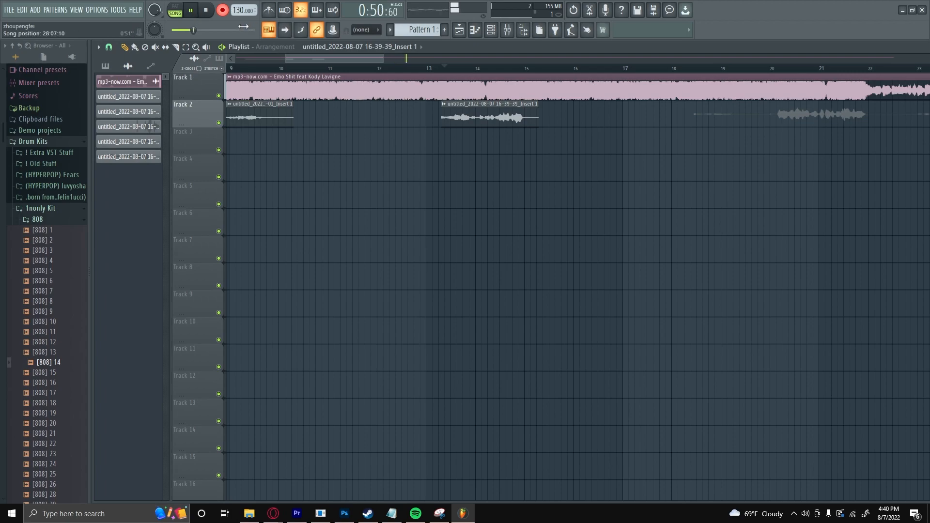
pyautogui.click(222, 10)
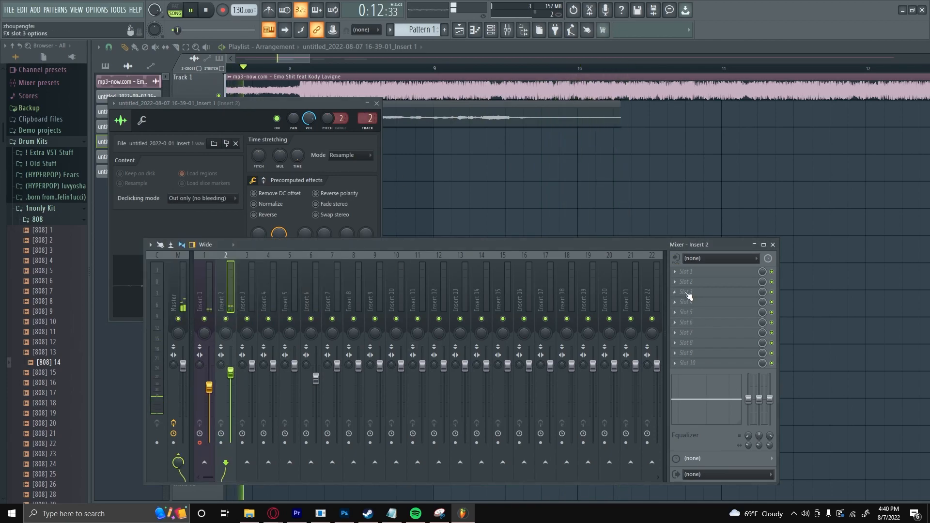
# Search the plugin picker for 'apop' and load ModernApophis into Insert 2's slot 3.
pyautogui.click(686, 295)
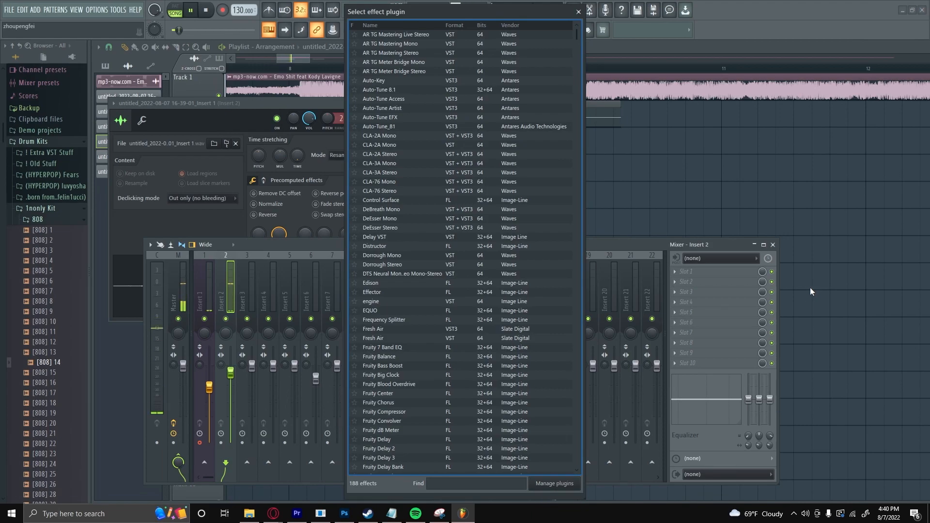
pyautogui.write('apop')
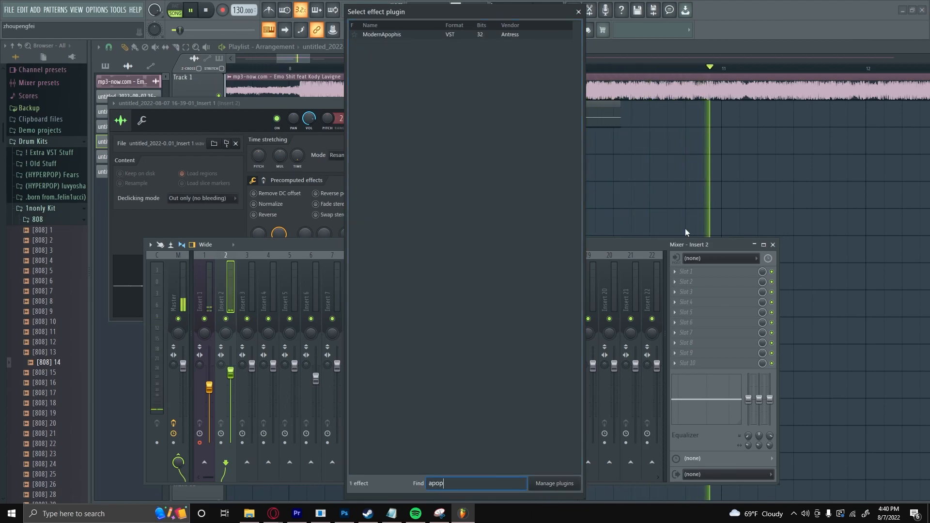
pyautogui.doubleClick(382, 34)
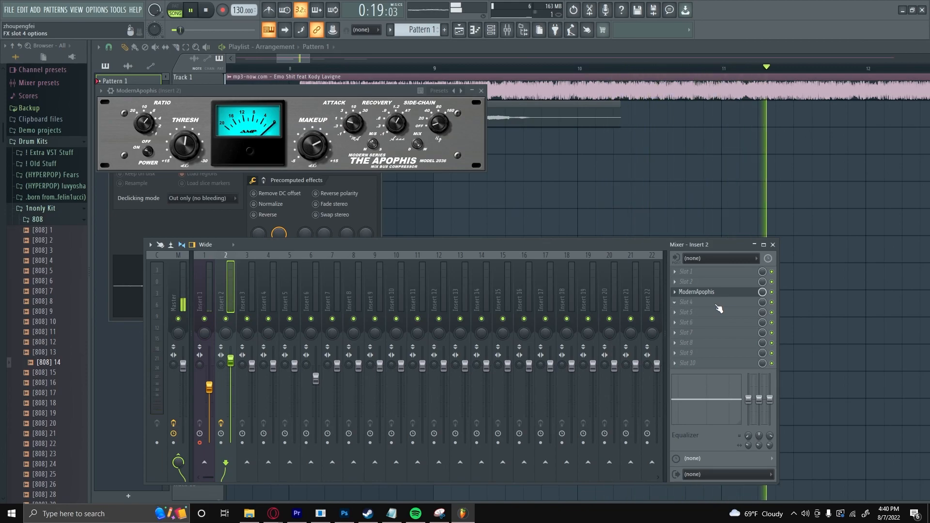
# Add Fruity Parametric EQ 2 after ModernApophis and pull a low-mid band into a cut.
pyautogui.rightClick(697, 302)
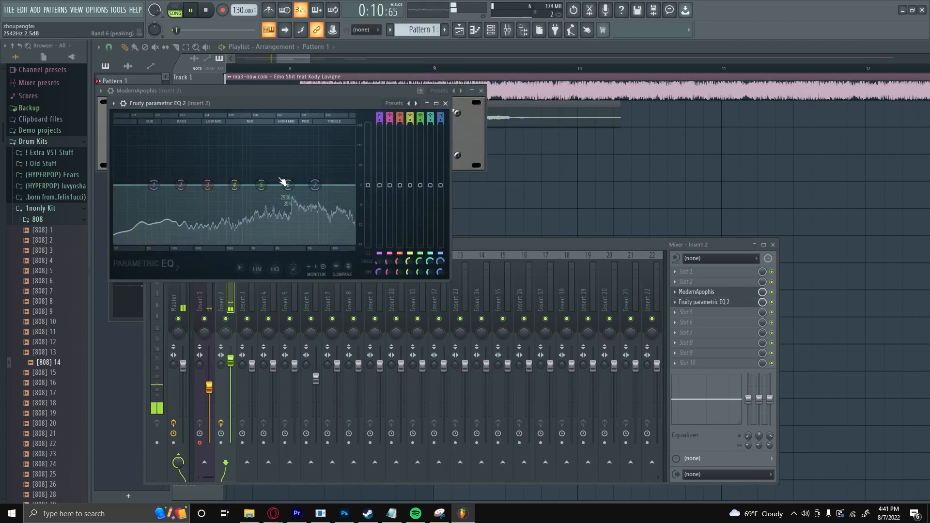
pyautogui.moveTo(153, 184); pyautogui.dragTo(204, 129)
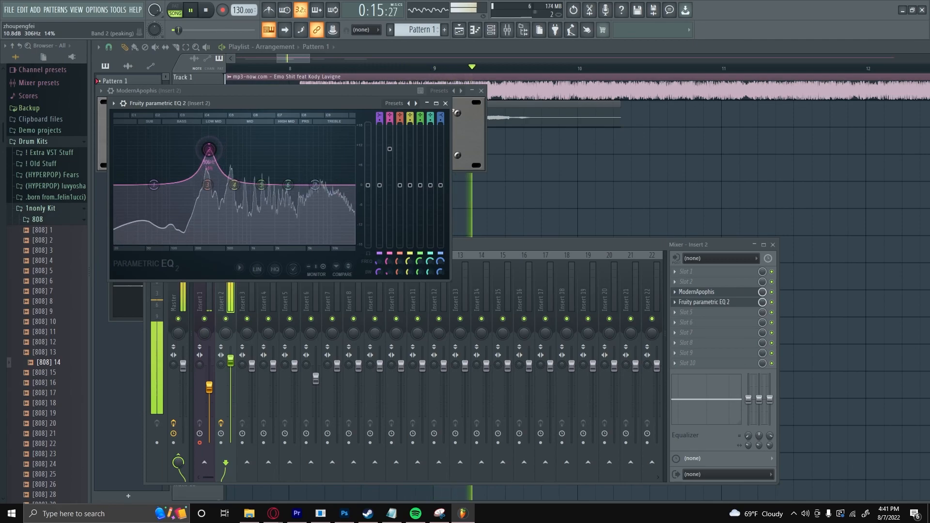
pyautogui.moveTo(206, 148); pyautogui.dragTo(207, 171)
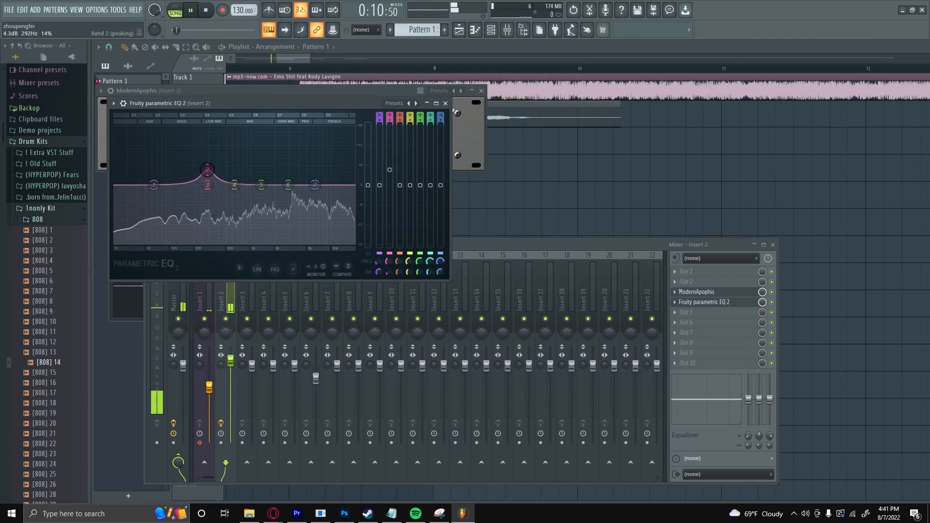
pyautogui.moveTo(207, 168); pyautogui.dragTo(207, 194)
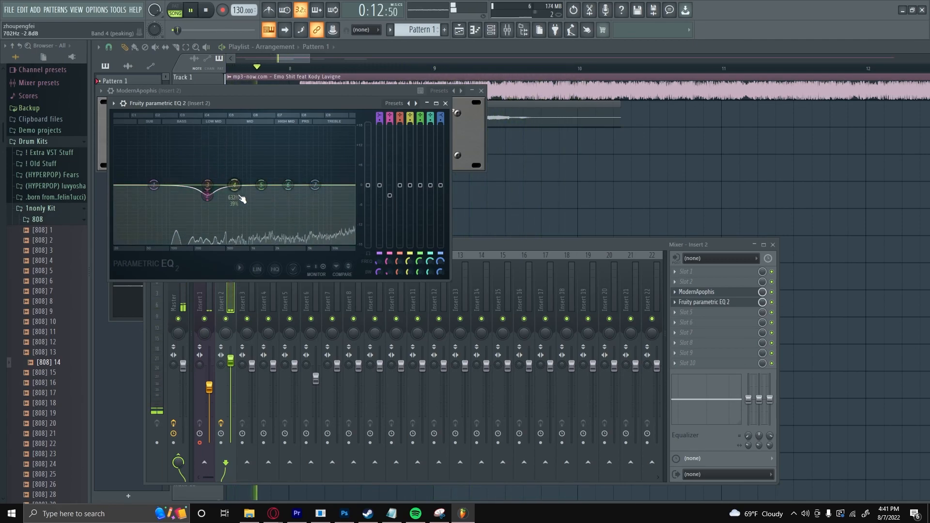
# Cut the mid and upper-mid bands and shape the high band into a gentle cut.
pyautogui.moveTo(234, 182); pyautogui.dragTo(238, 148)
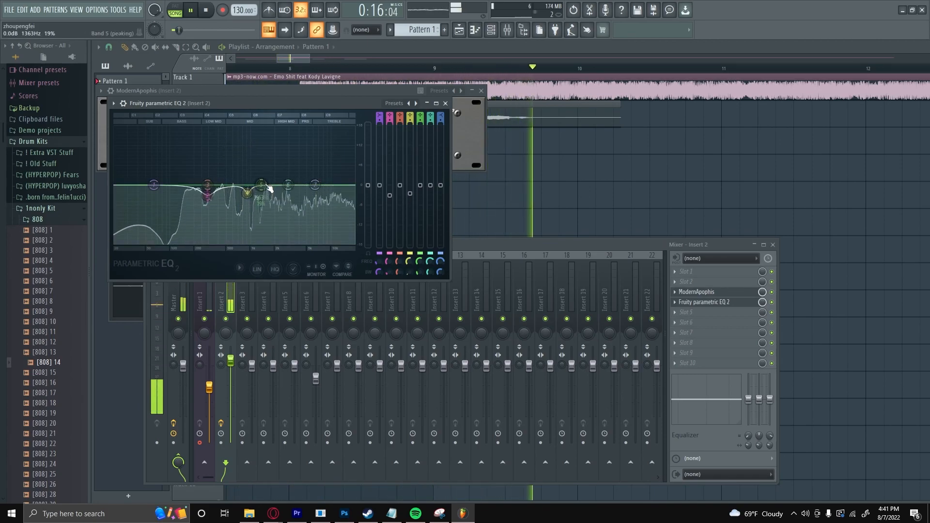
pyautogui.moveTo(261, 185); pyautogui.dragTo(267, 148)
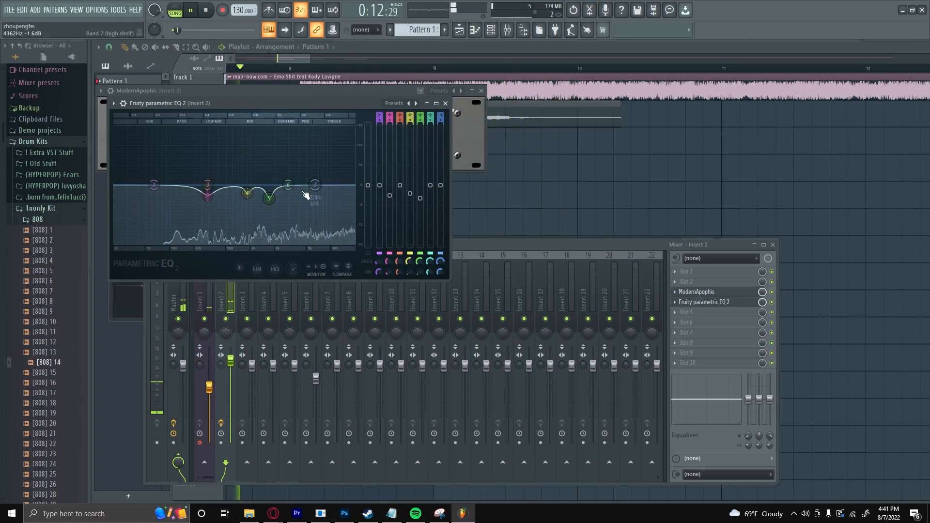
pyautogui.moveTo(288, 184); pyautogui.dragTo(303, 151)
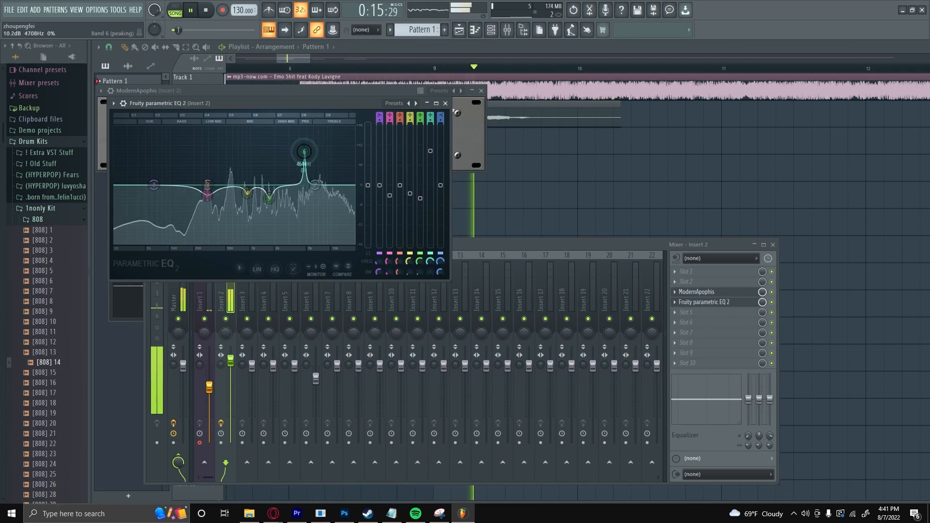
pyautogui.moveTo(304, 149); pyautogui.dragTo(317, 143)
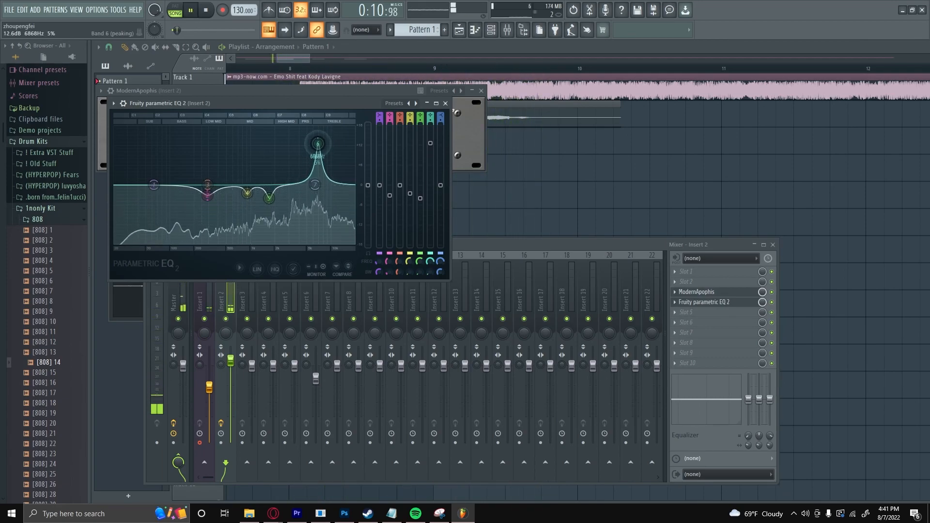
pyautogui.moveTo(317, 143); pyautogui.dragTo(320, 127)
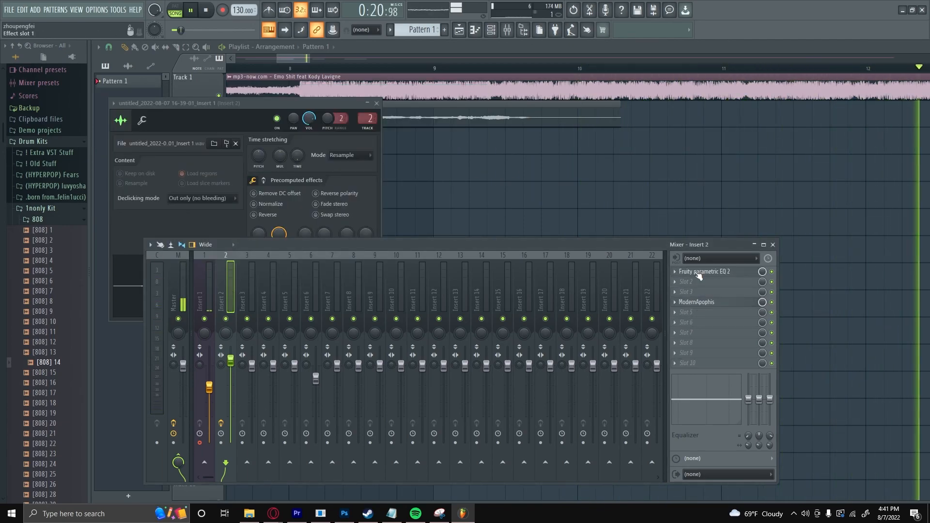
# Load Auto-Tune_81 into an empty Insert 2 slot, then search 'auto' for Auto-Key.
pyautogui.click(694, 281)
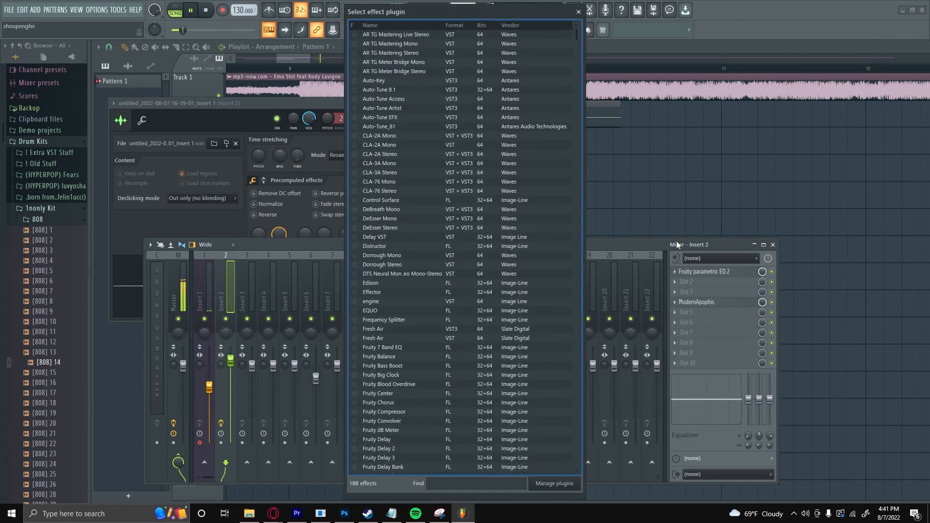
pyautogui.write('a')
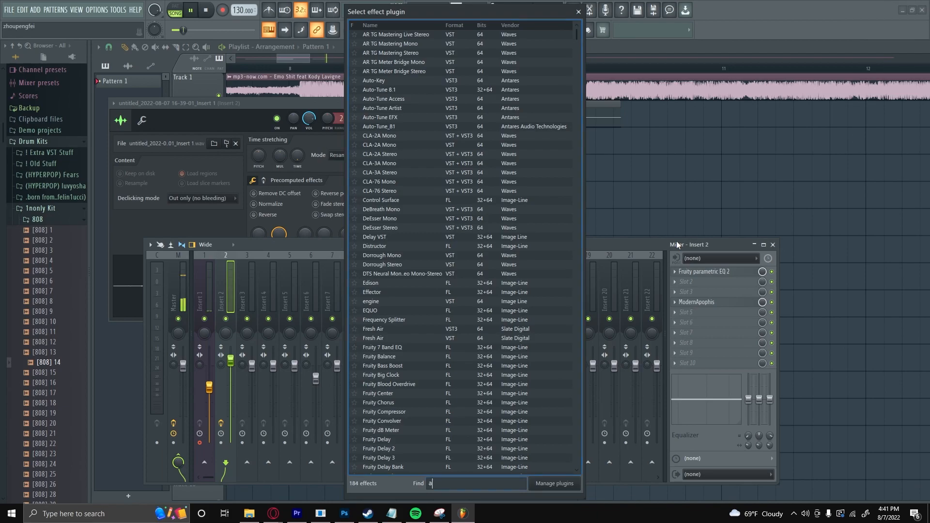
pyautogui.write('uto')
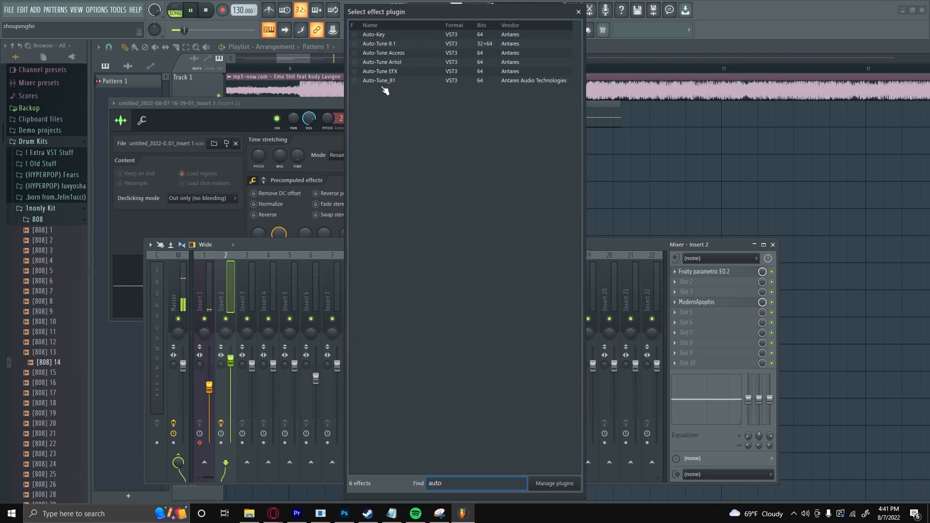
pyautogui.doubleClick(380, 80)
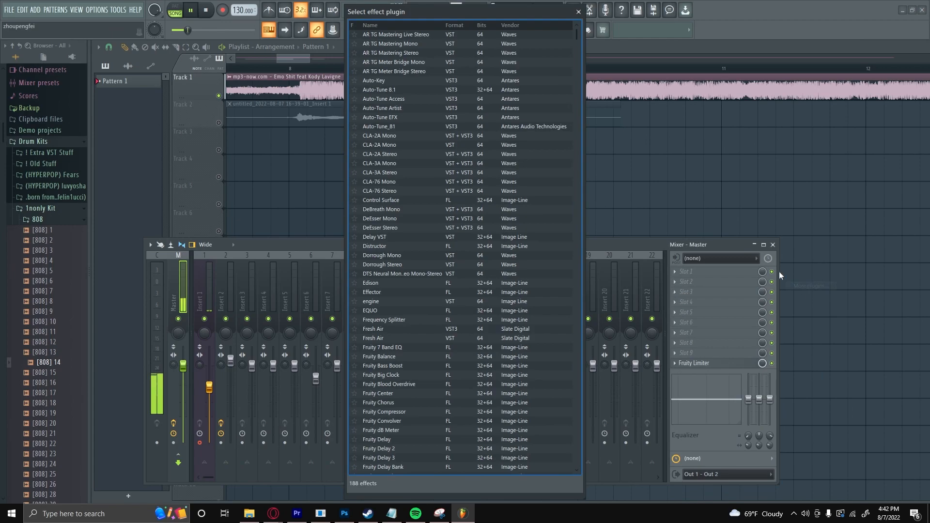
pyautogui.write('auto')
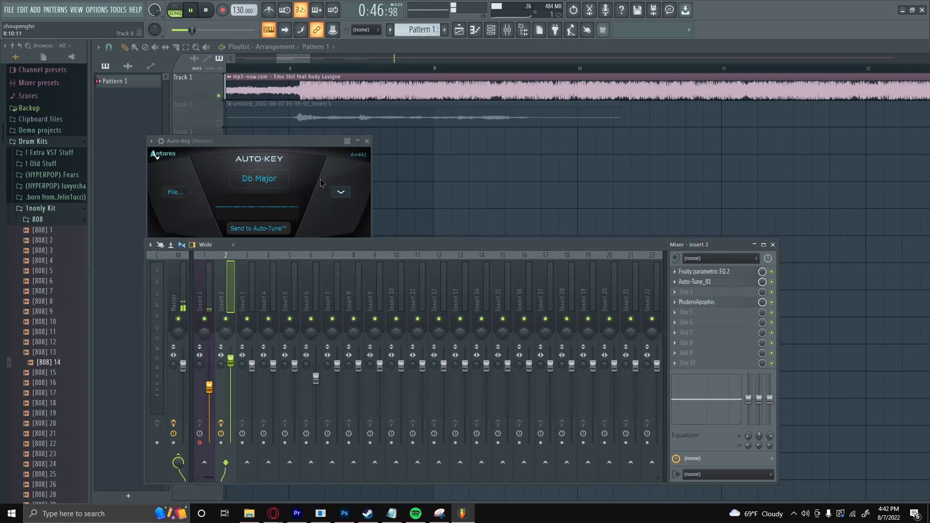
# Set Auto-Tune to Db Major with retune speed 0 and close the windows.
pyautogui.click(694, 282)
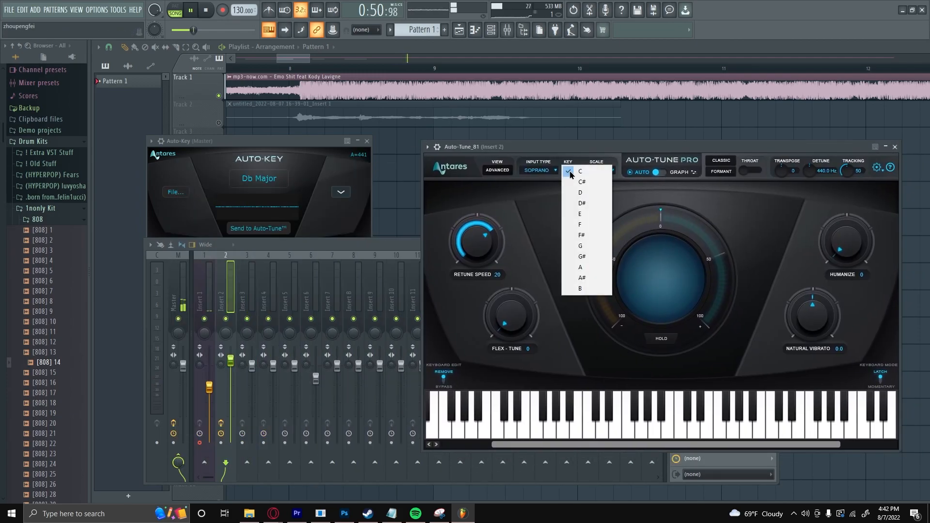
pyautogui.moveTo(589, 203)
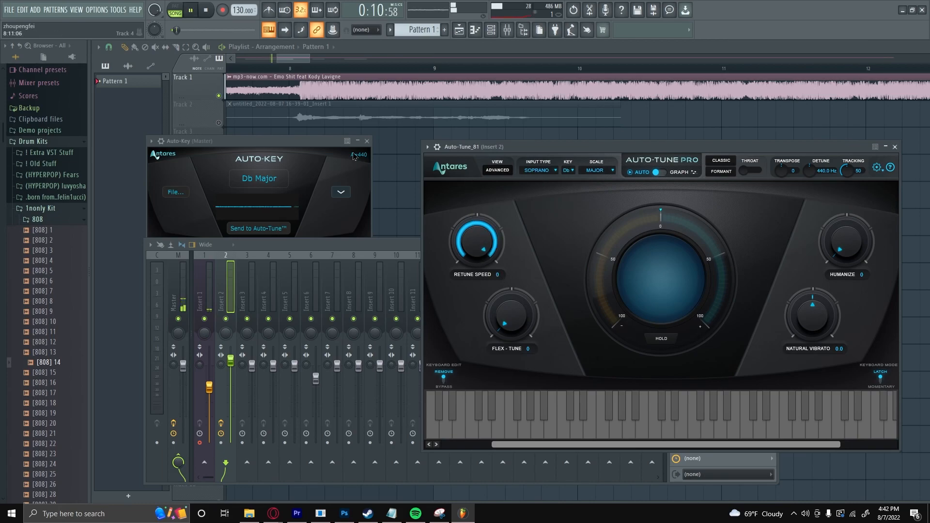
pyautogui.click(506, 29)
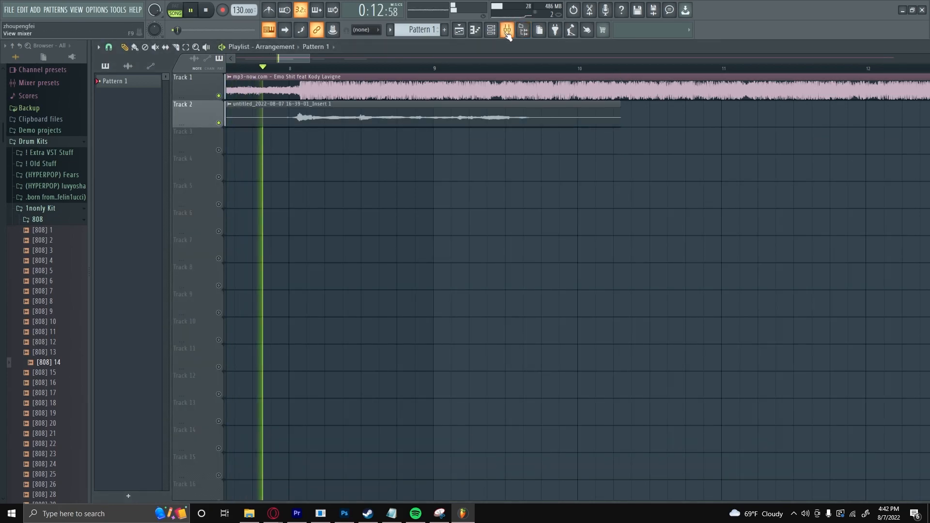
# Reopen the mixer, check the Parametric EQ 2, and open Insert 2's track options.
pyautogui.click(506, 29)
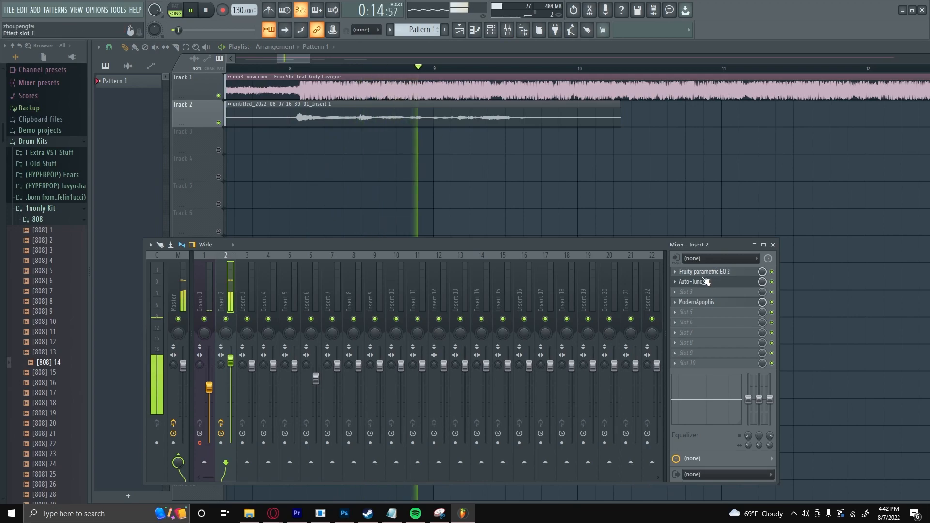
pyautogui.click(705, 271)
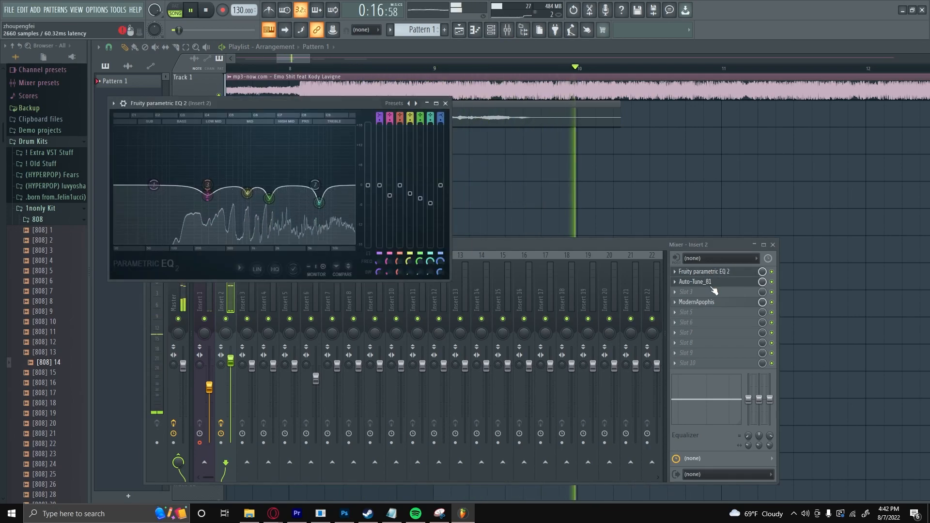
pyautogui.click(703, 271)
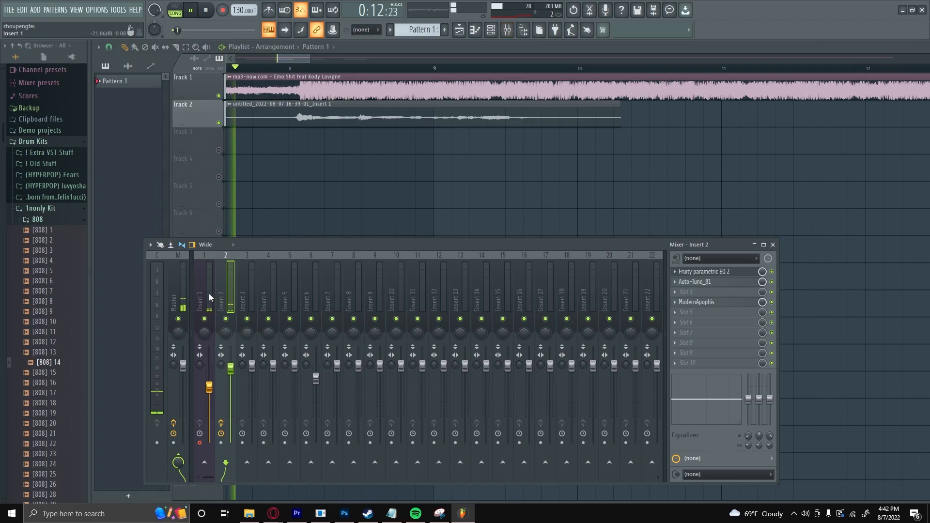
pyautogui.rightClick(224, 291)
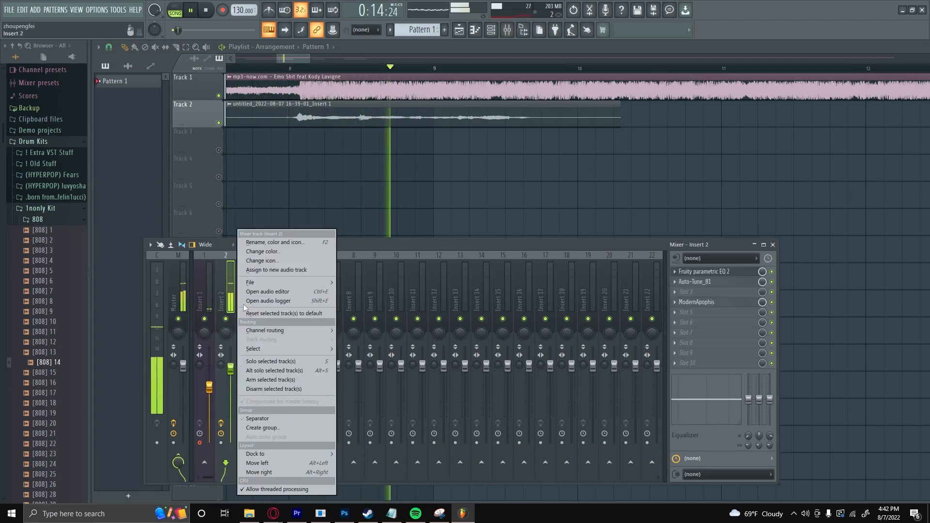